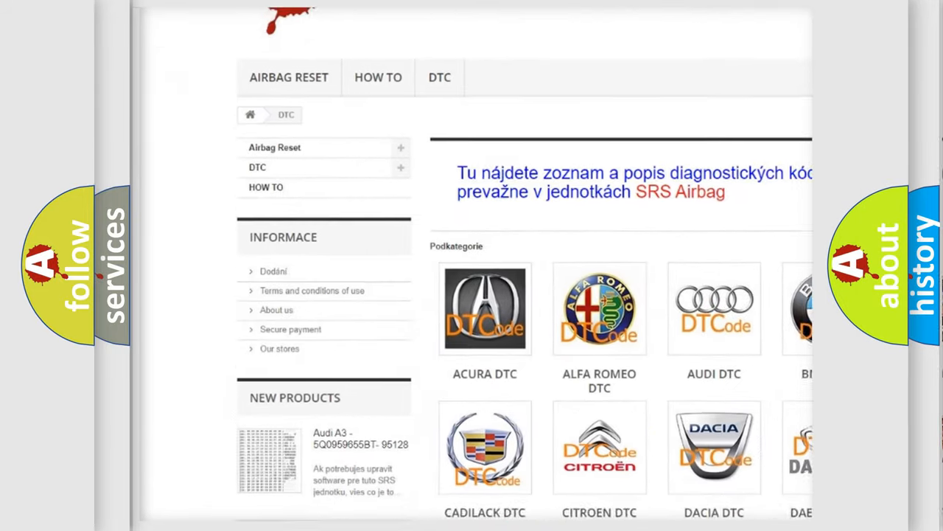
scroll("down", 3)
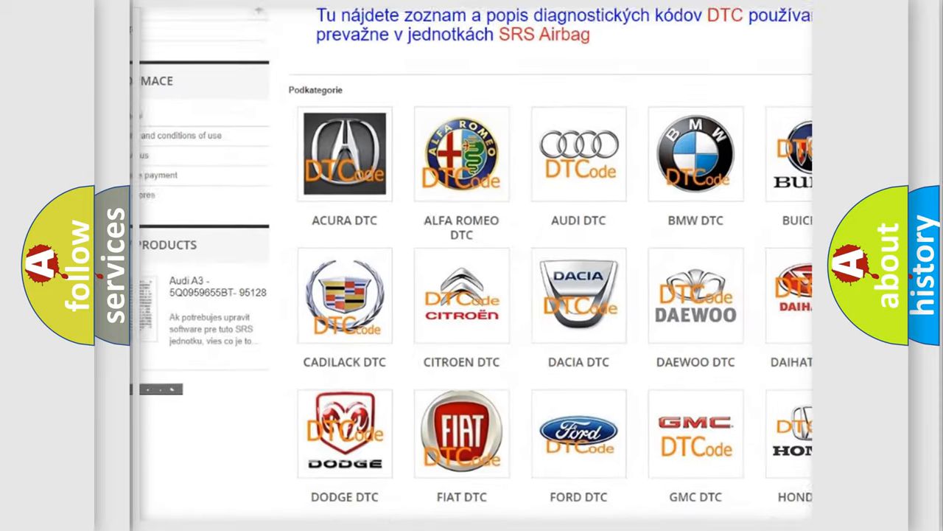
scroll("down", 3)
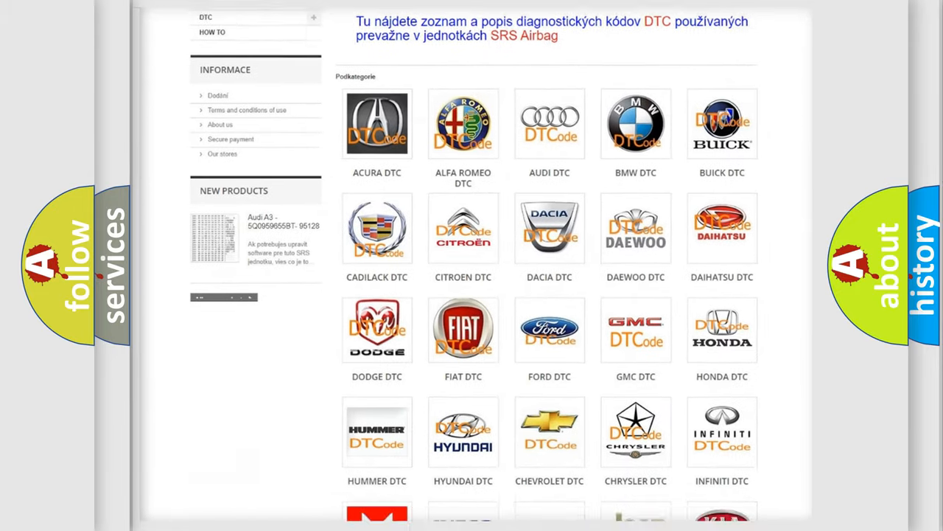
scroll("down", 3)
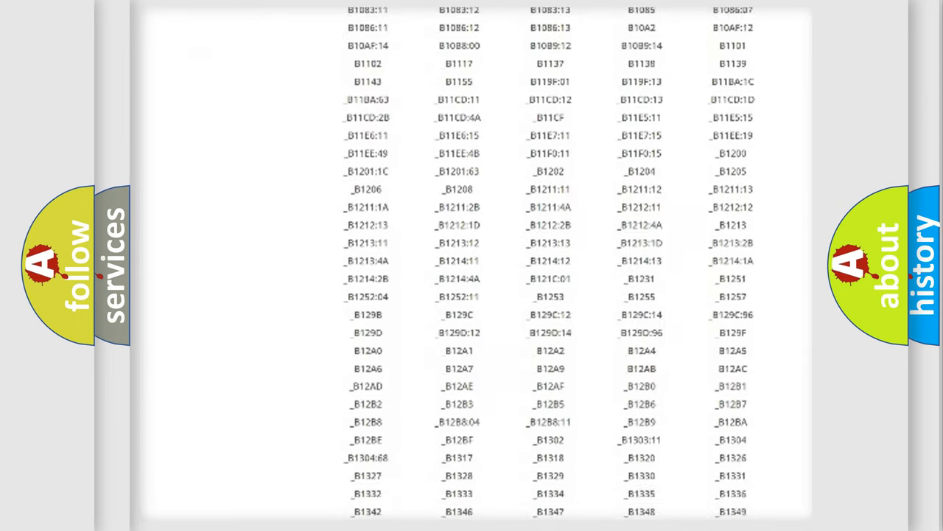
scroll("down", 3)
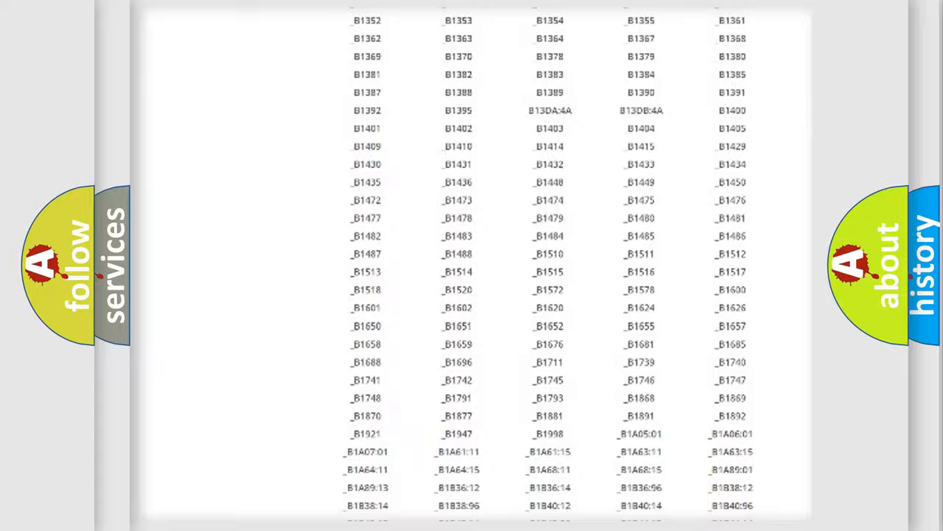
scroll("up", 3)
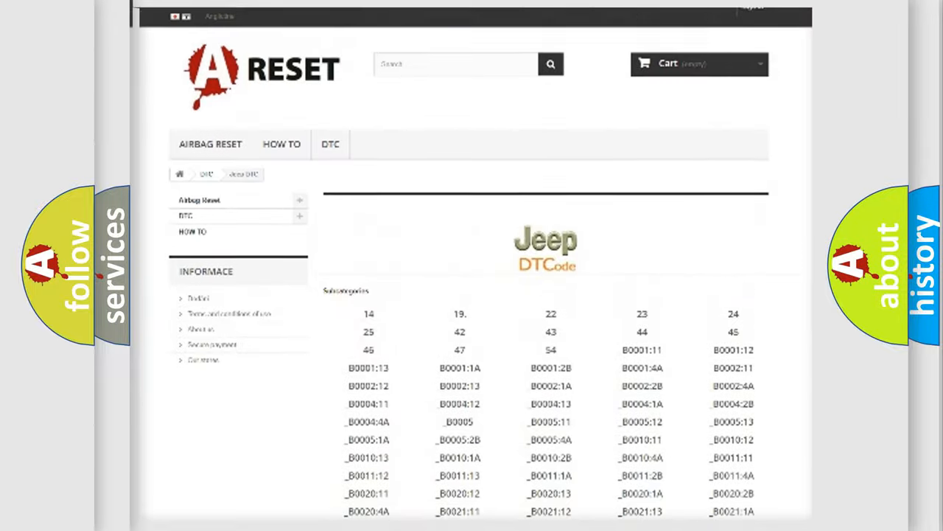
scroll("up", 3)
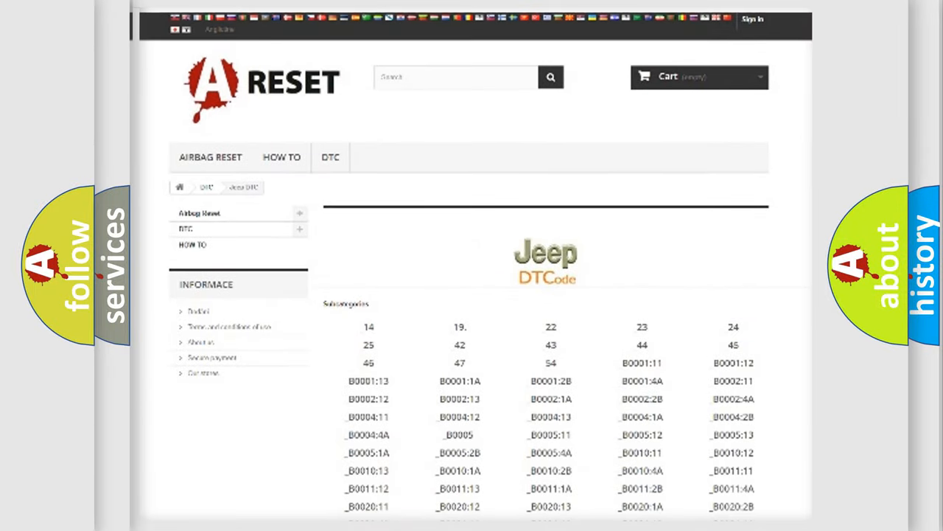